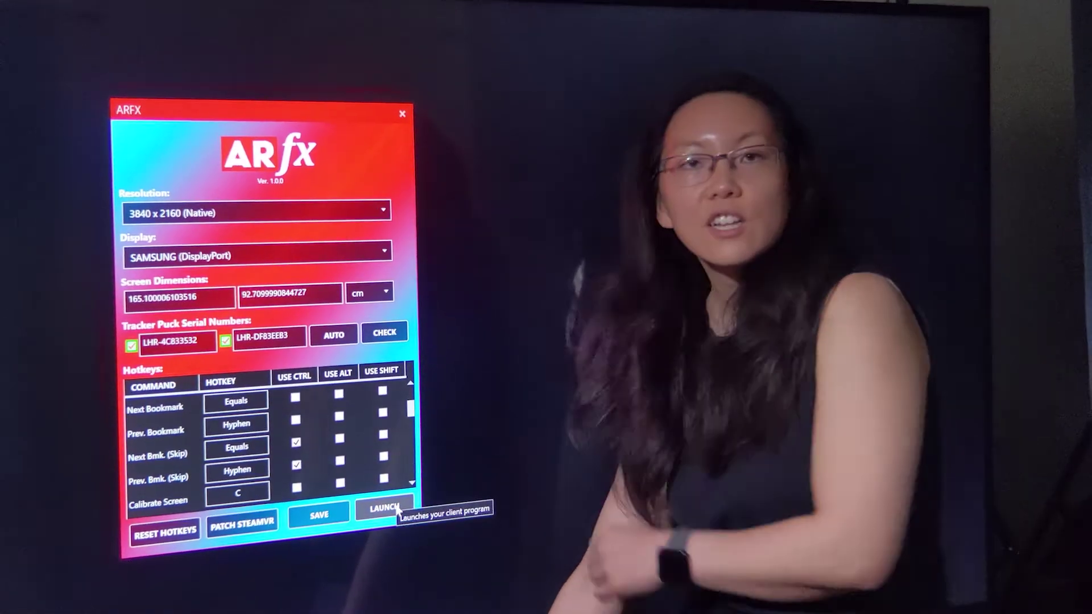
- Launch the ARFX client from the launcher so the account sign-in window loads
click(384, 512)
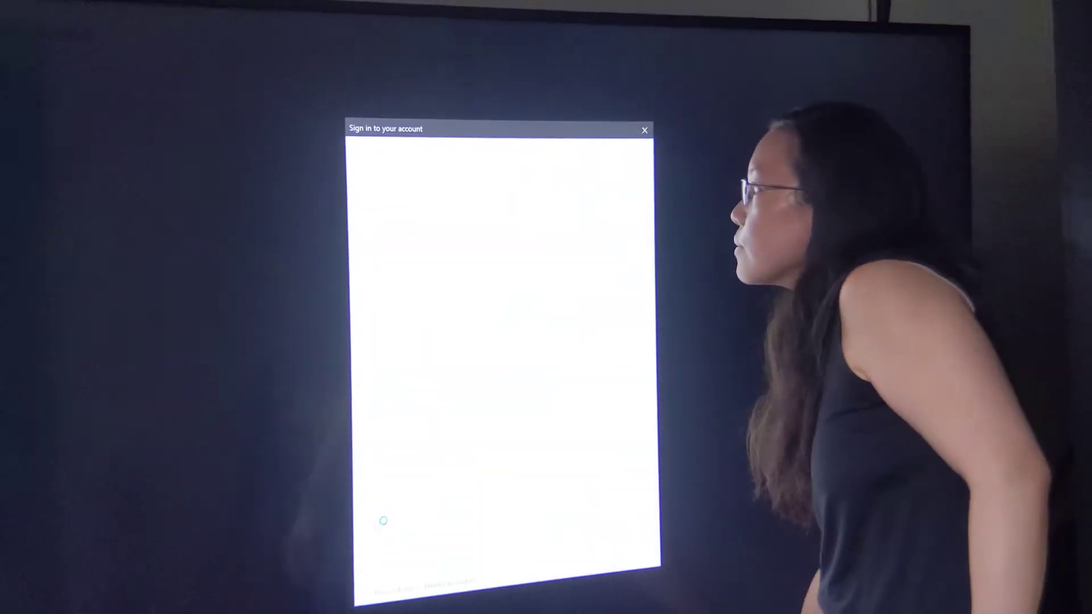